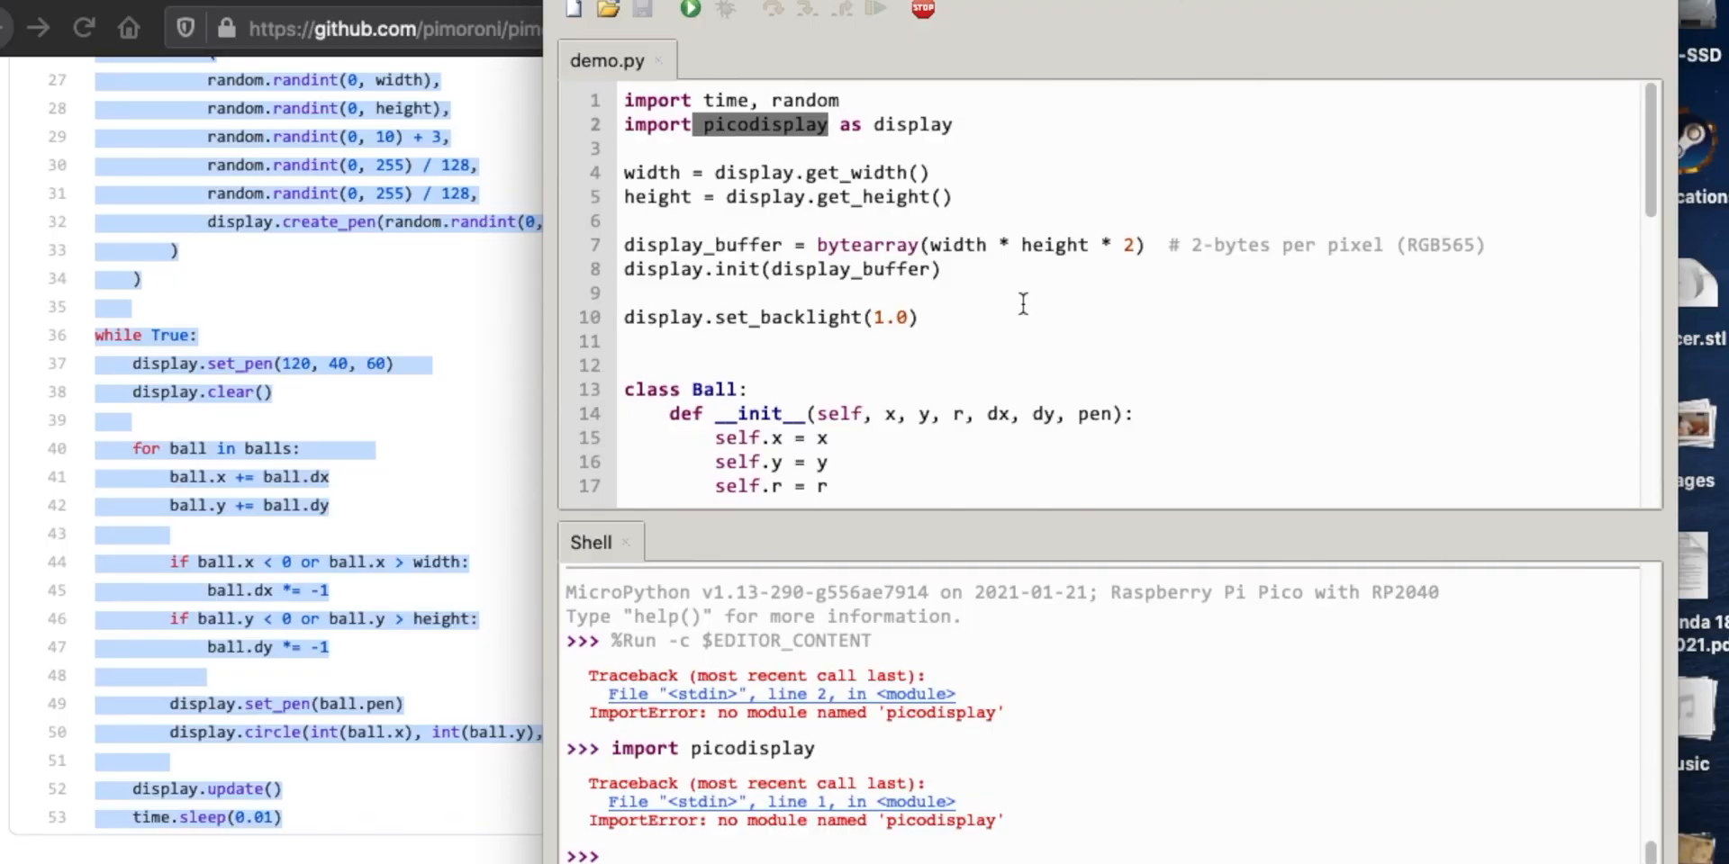
pyautogui.moveTo(851, 36)
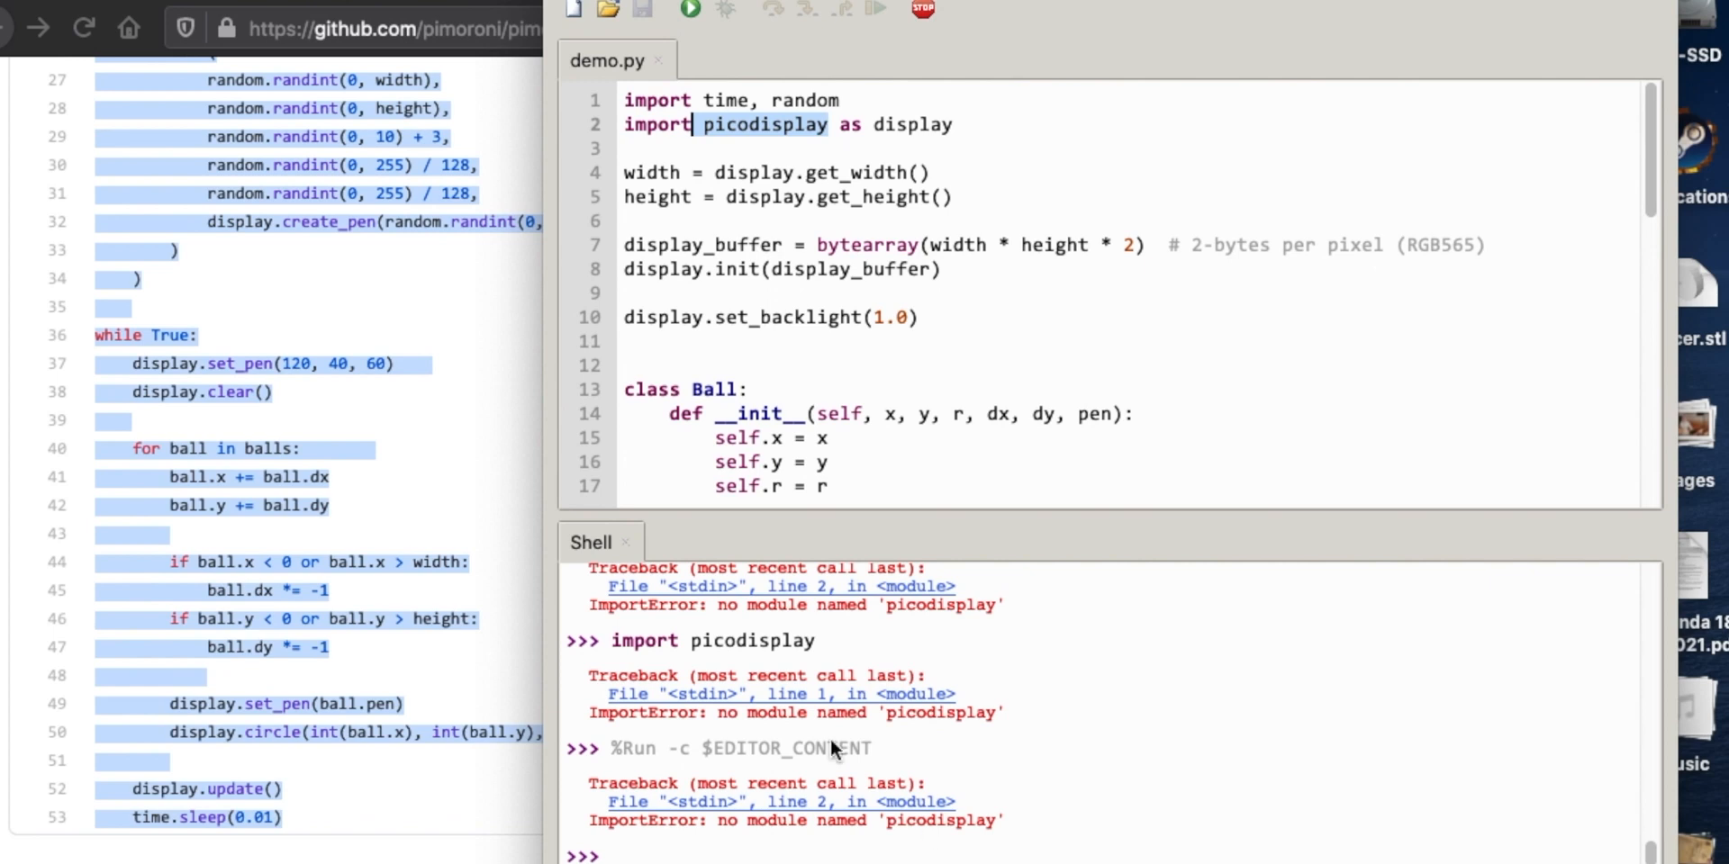
pyautogui.moveTo(434, 468)
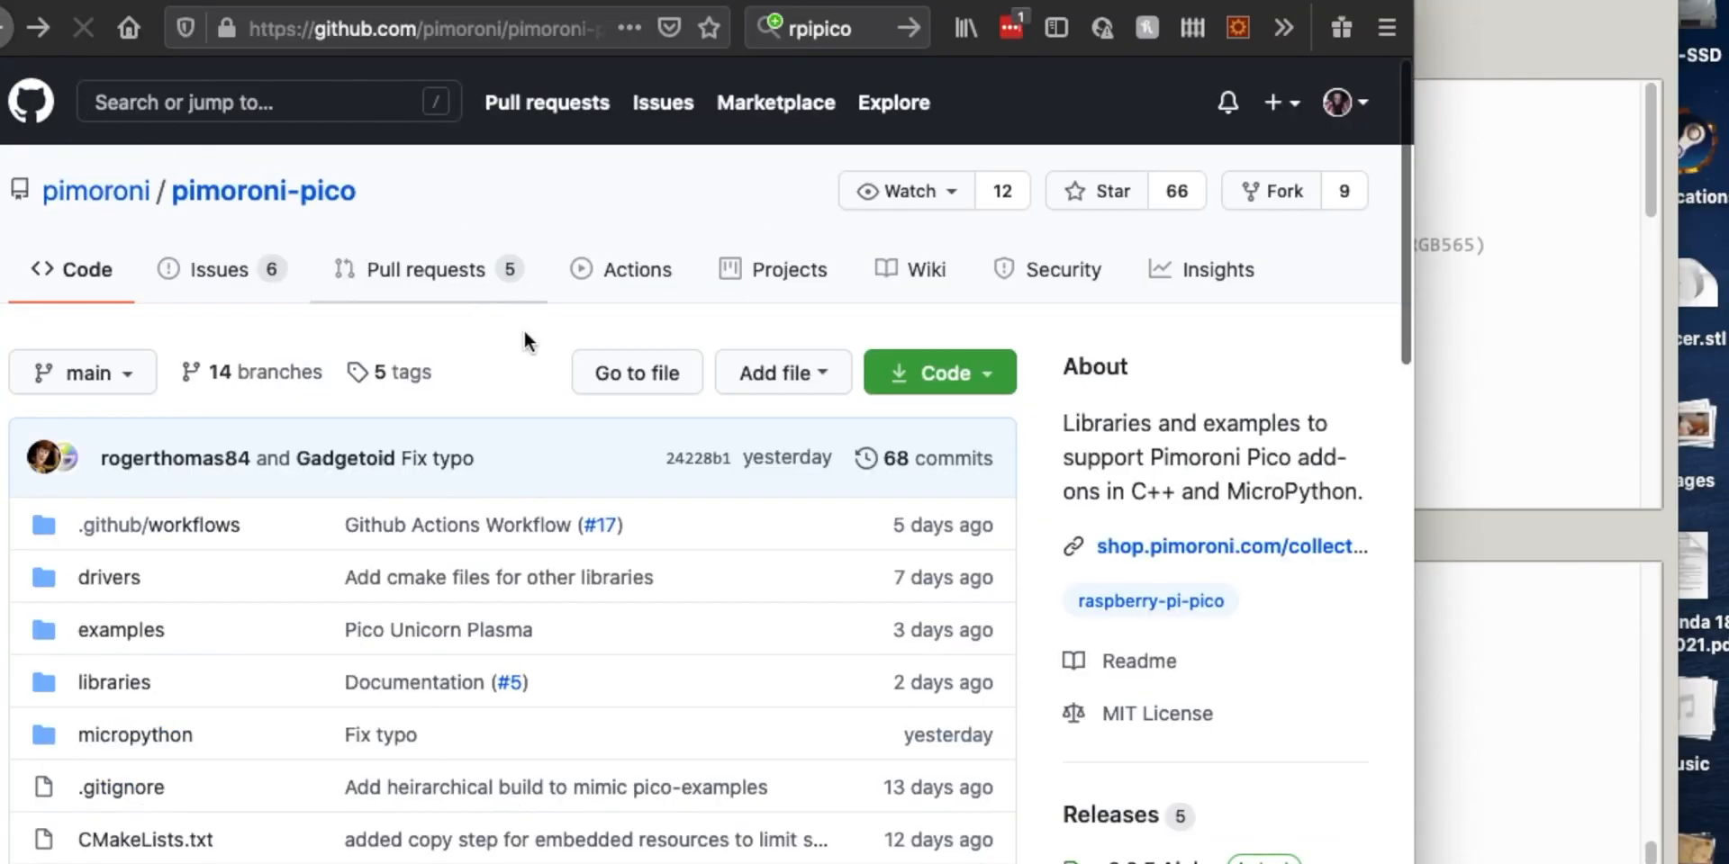
# Scroll through the pimoroni-pico repository's file list (examples, libraries, micropython, setup guides).
pyautogui.scroll(-3)
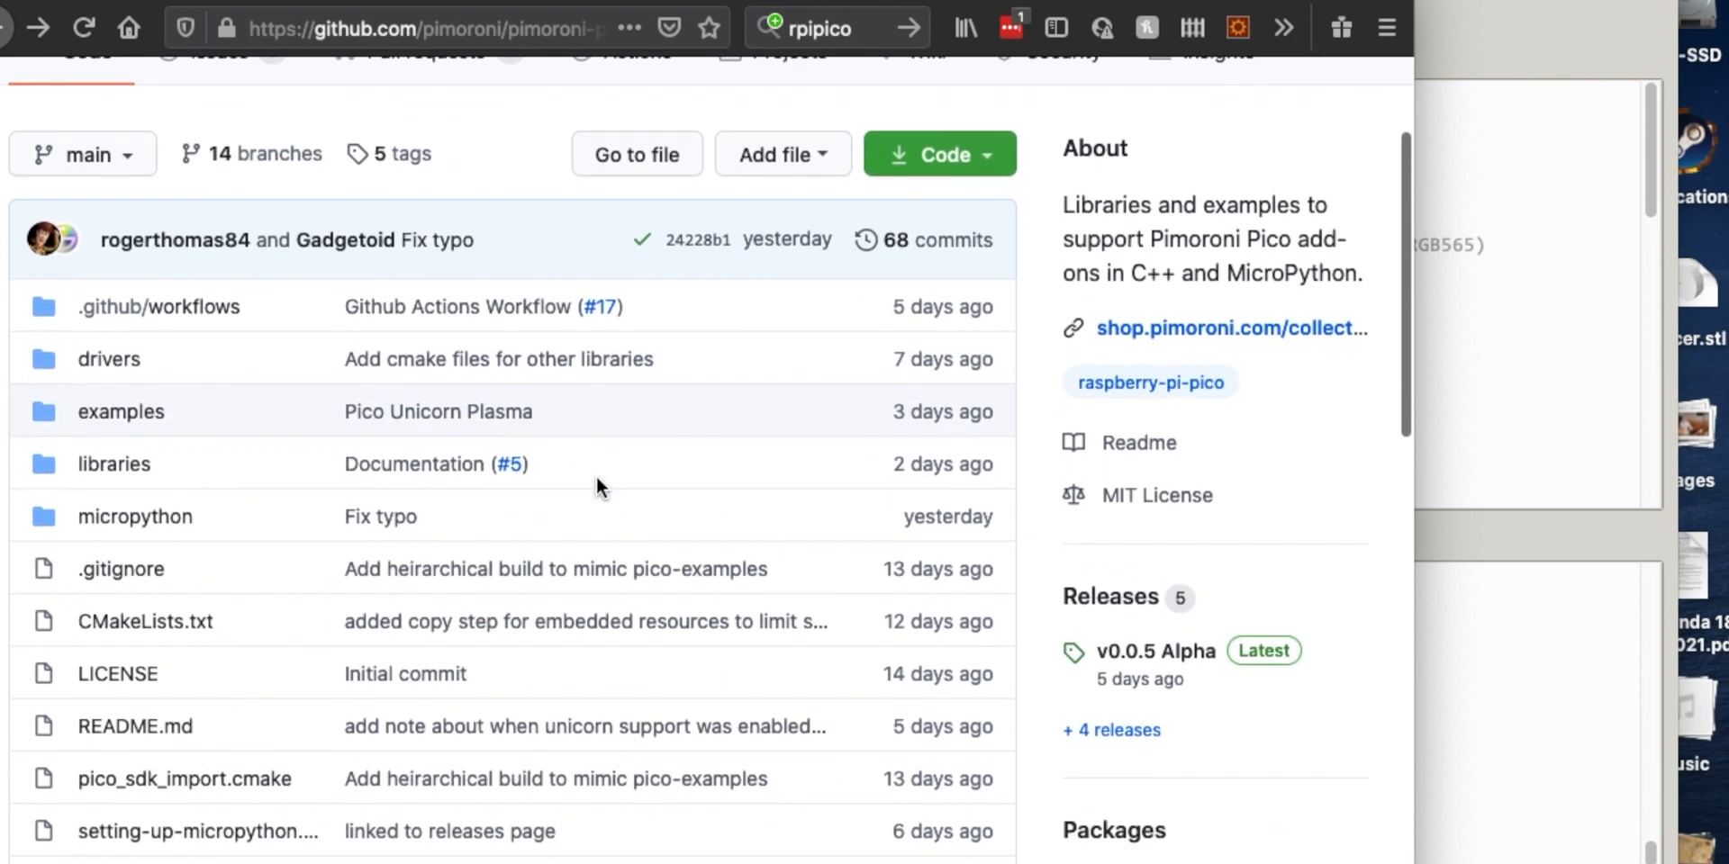
pyautogui.scroll(3)
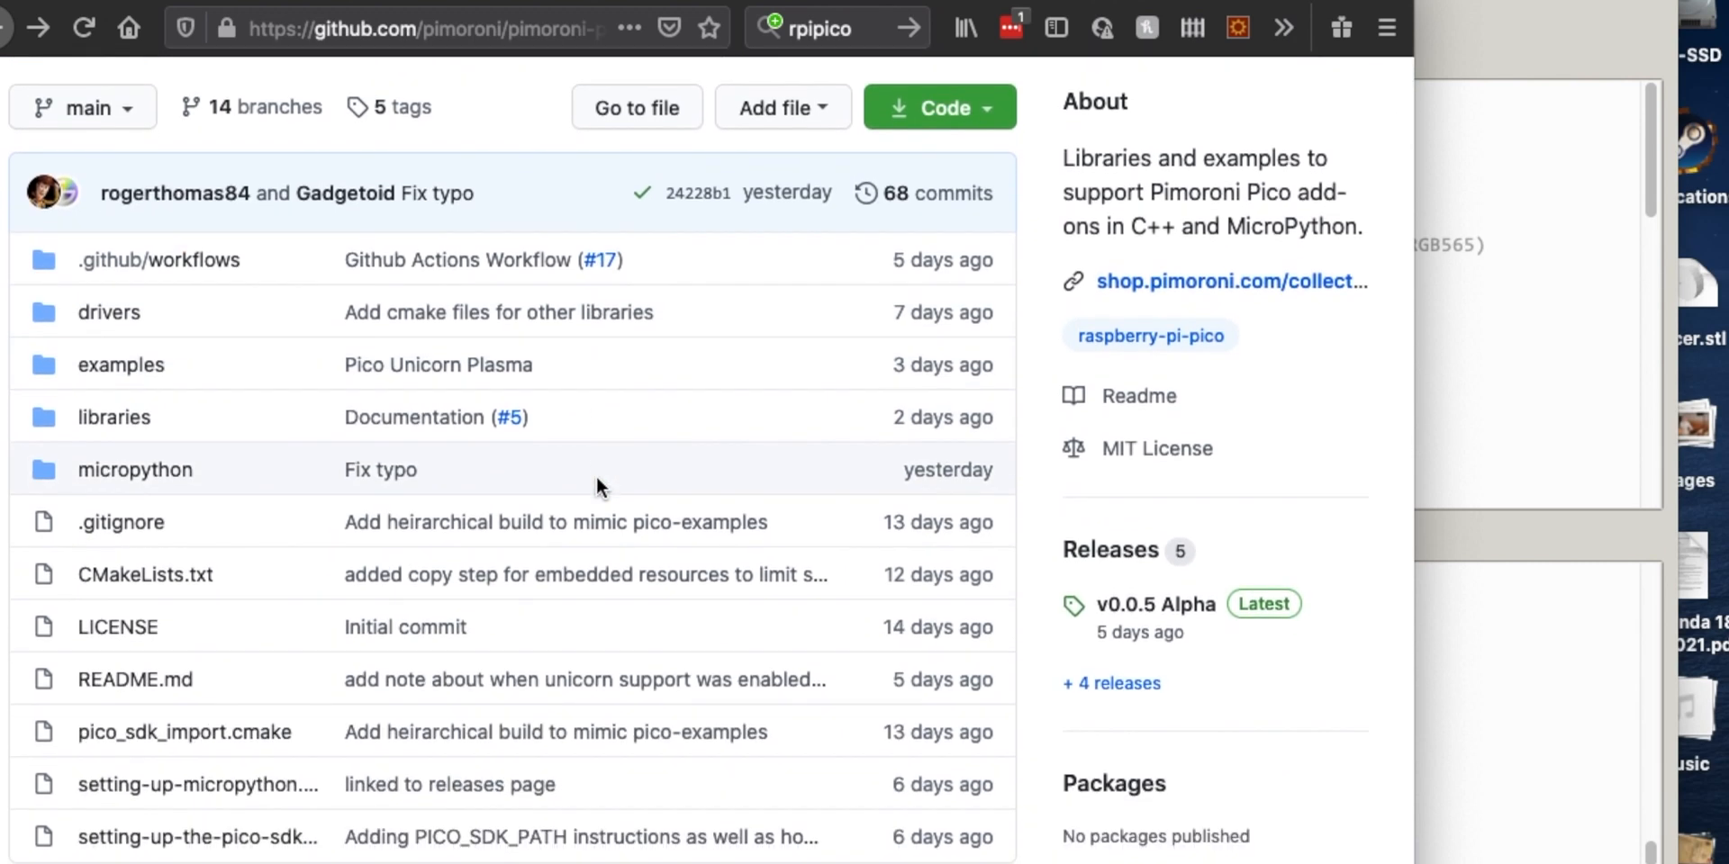
pyautogui.moveTo(436, 538)
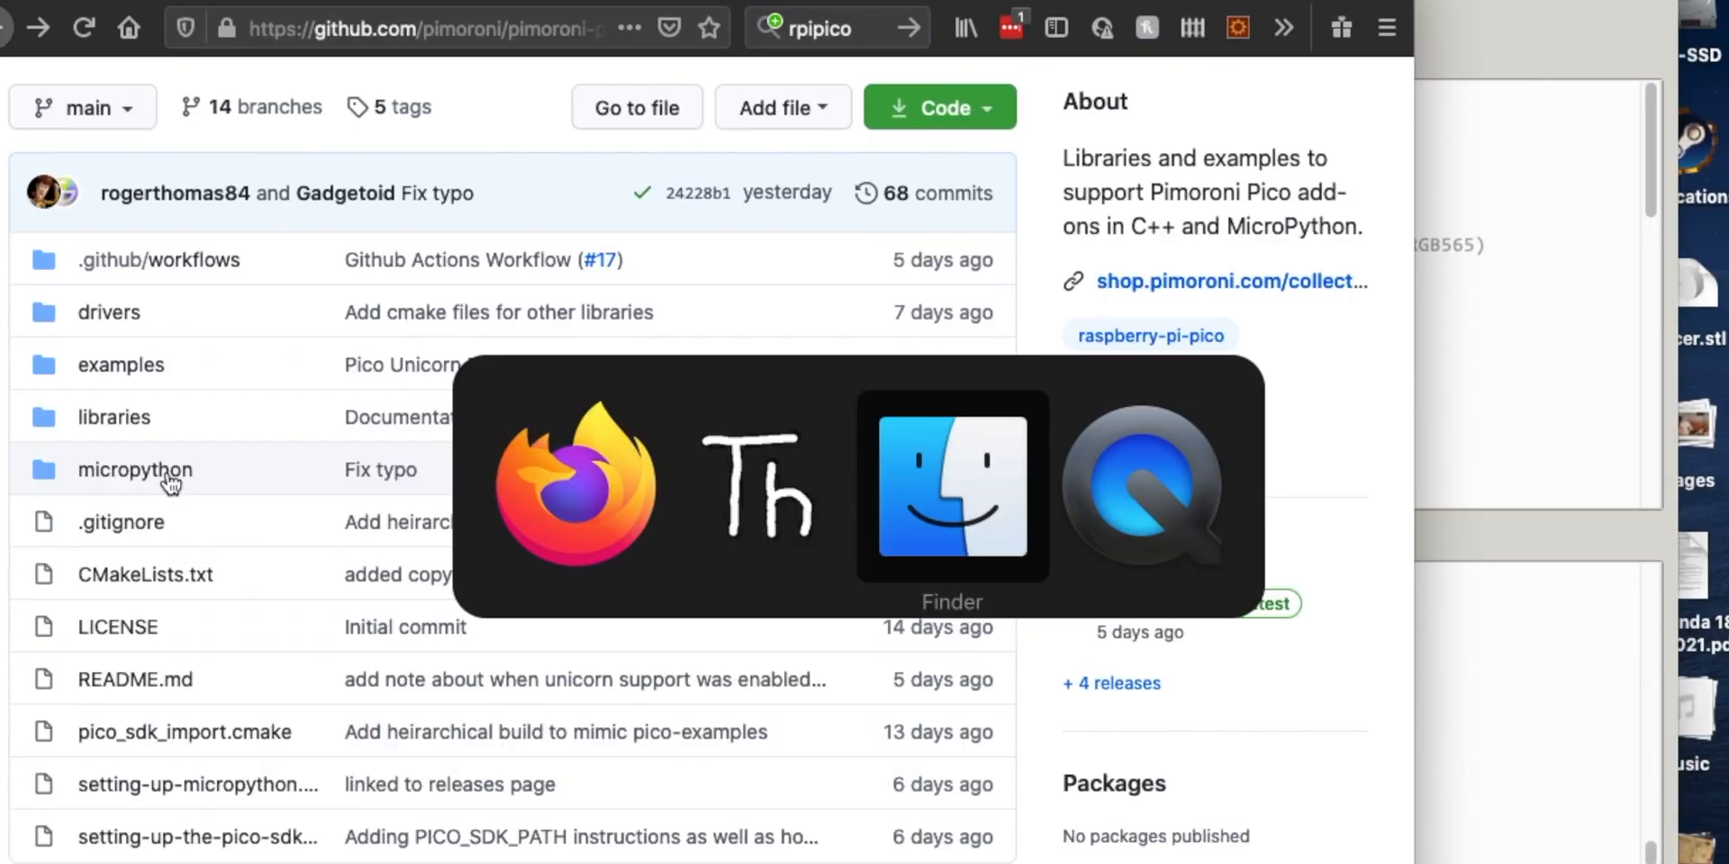
# Drag pimoroni-pico-micropython.uf2 from Downloads onto the RPI-RP2 drive to flash the Pico.
pyautogui.click(951, 490)
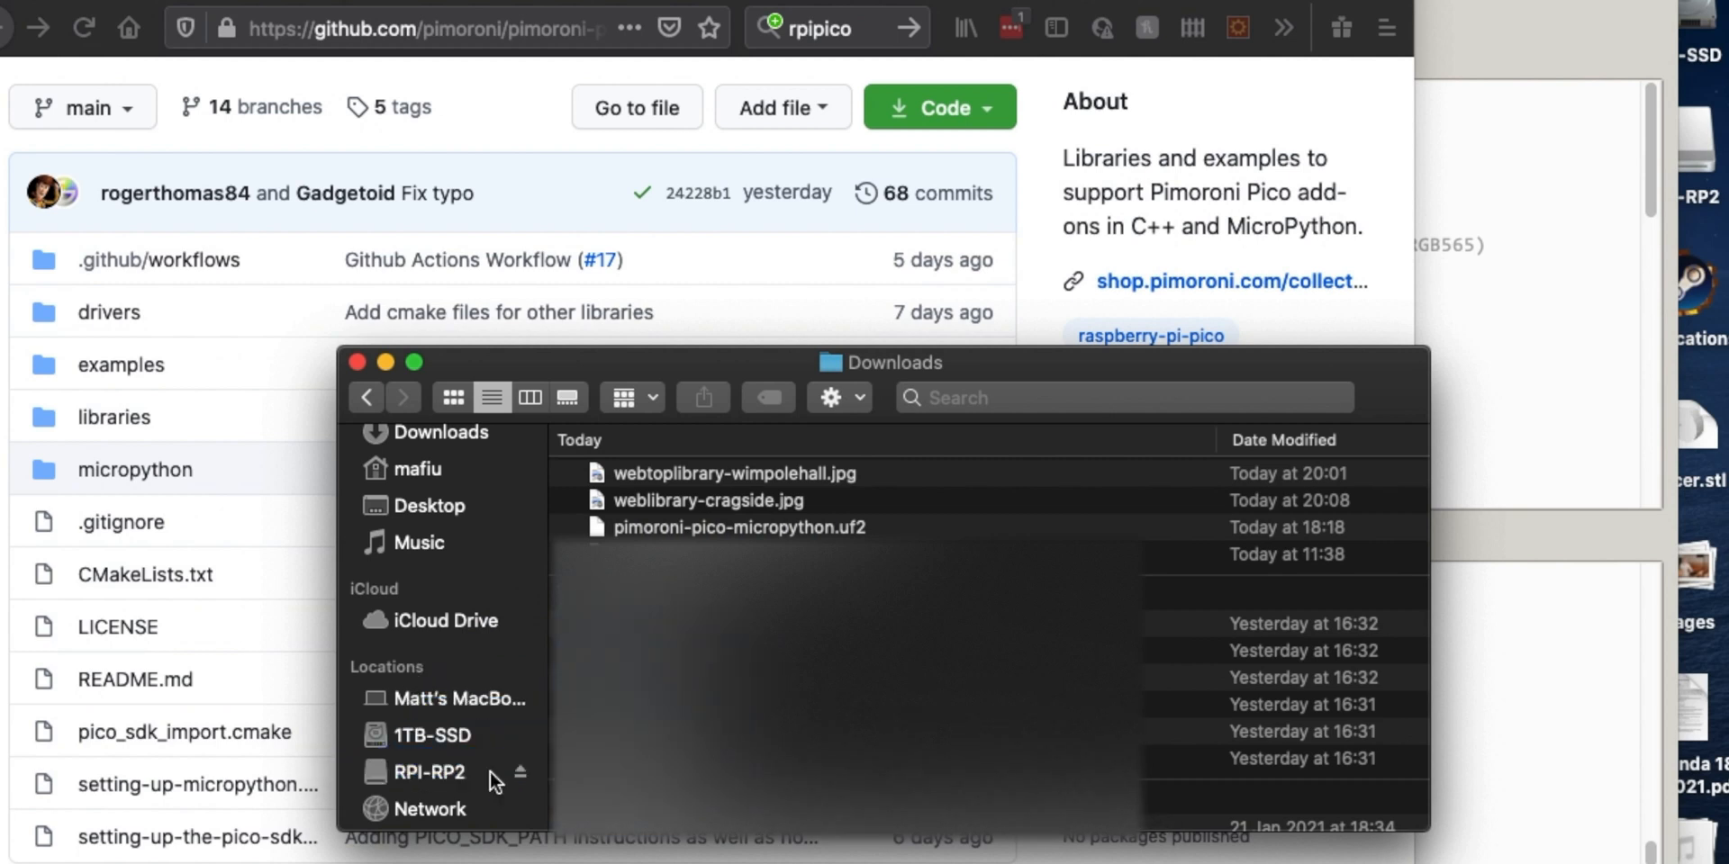
pyautogui.moveTo(738, 528); pyautogui.dragTo(431, 772)
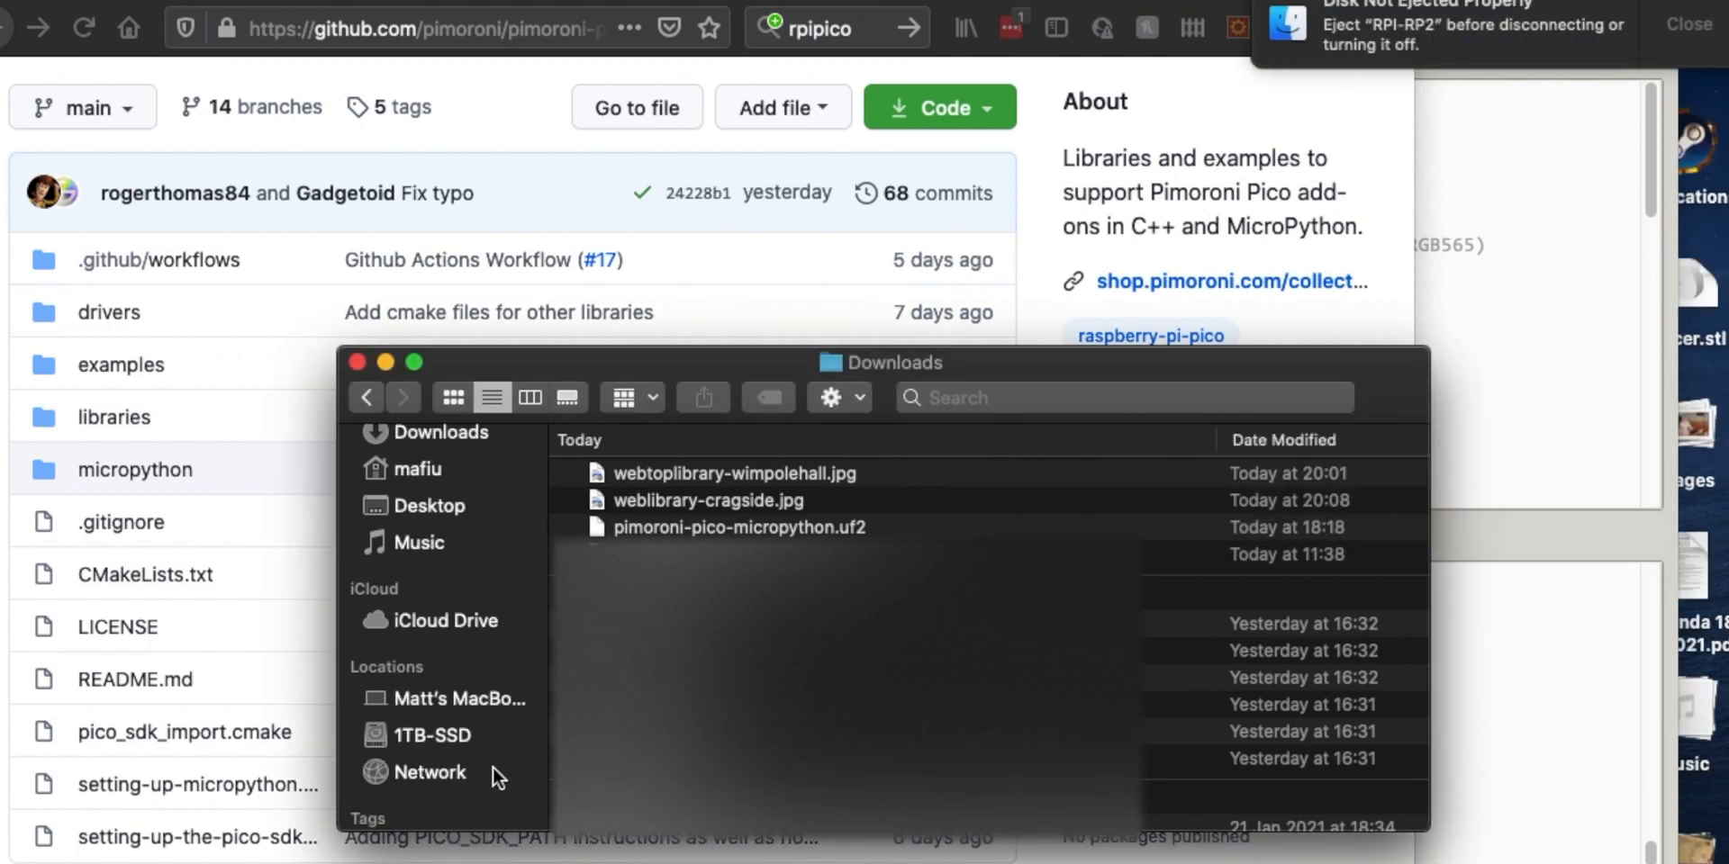
pyautogui.moveTo(882, 514)
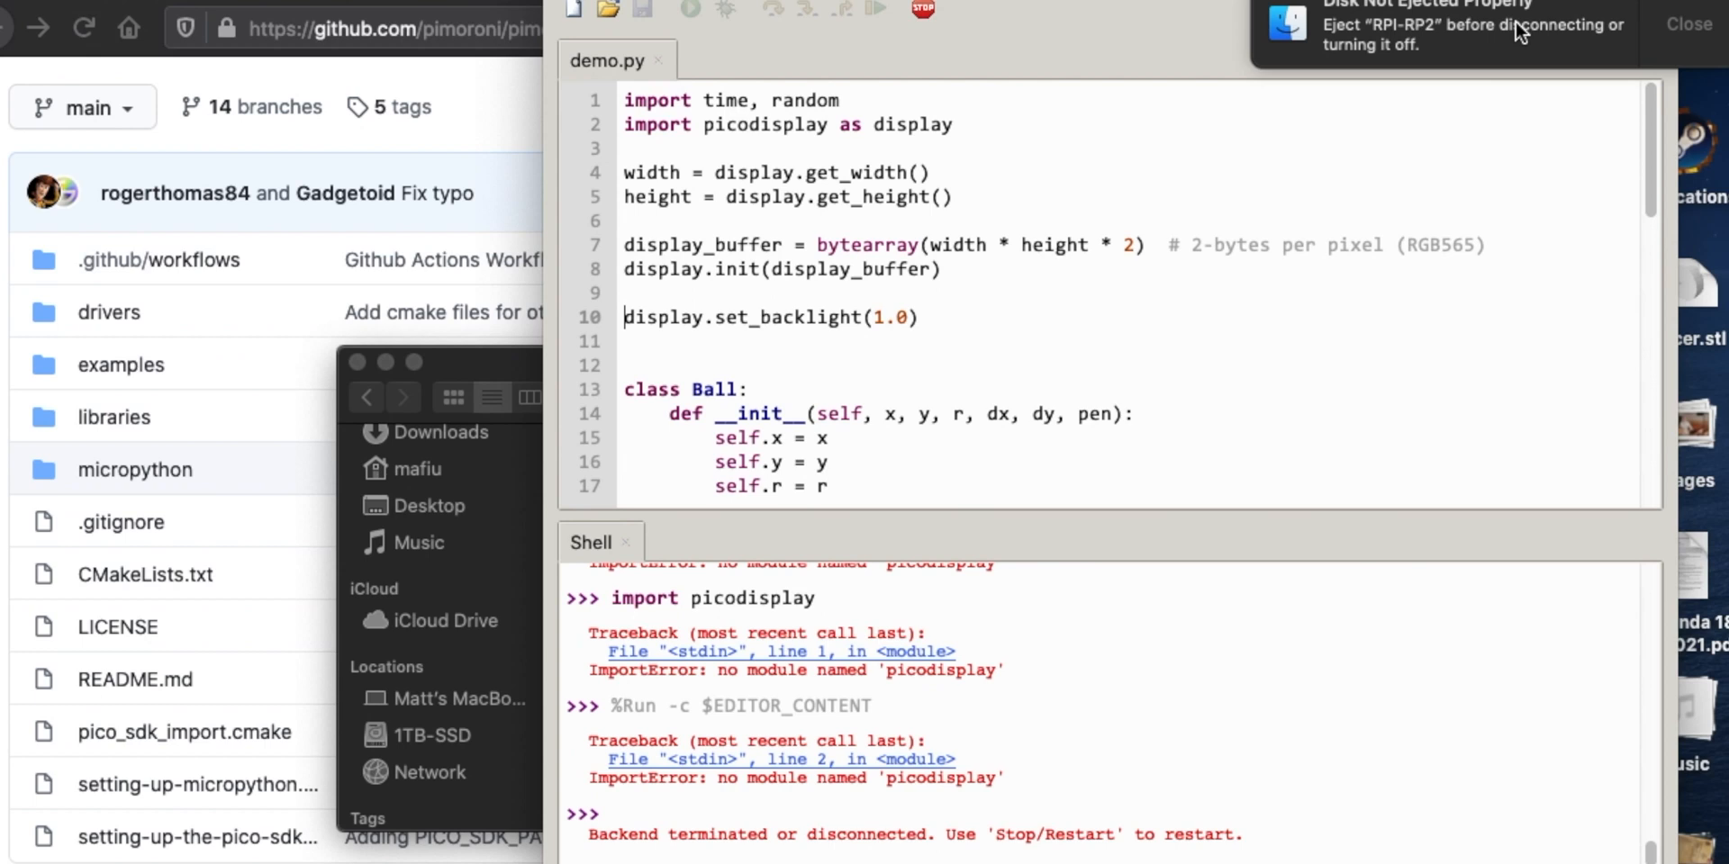
pyautogui.moveTo(923, 11)
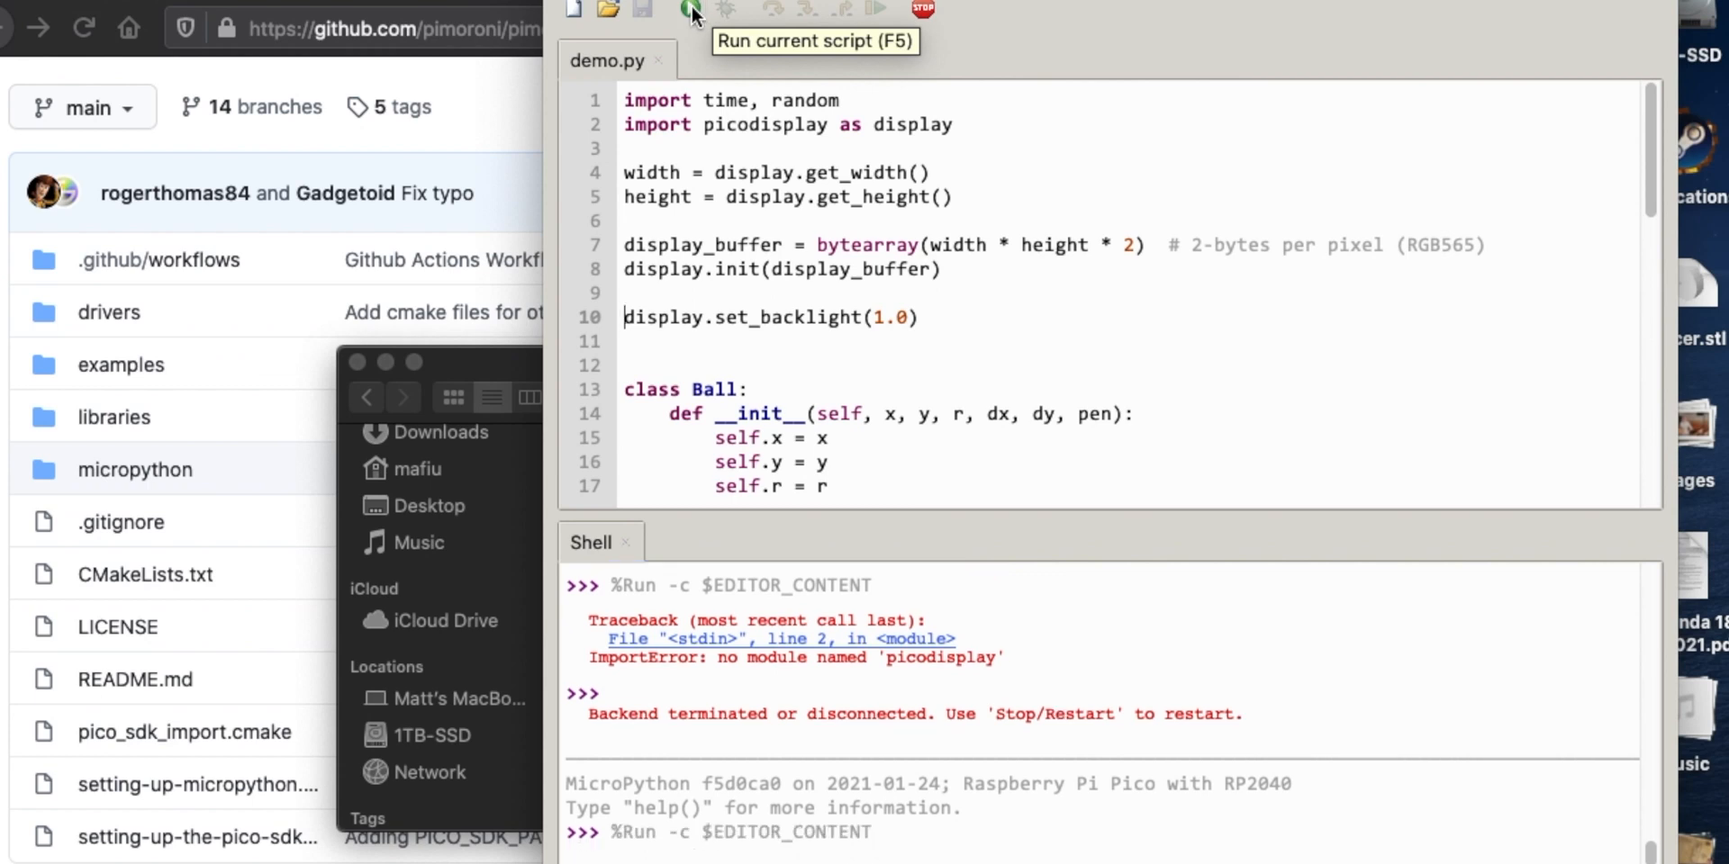
# Run demo.py on the Pico now running the Pimoroni MicroPython build.
pyautogui.click(688, 9)
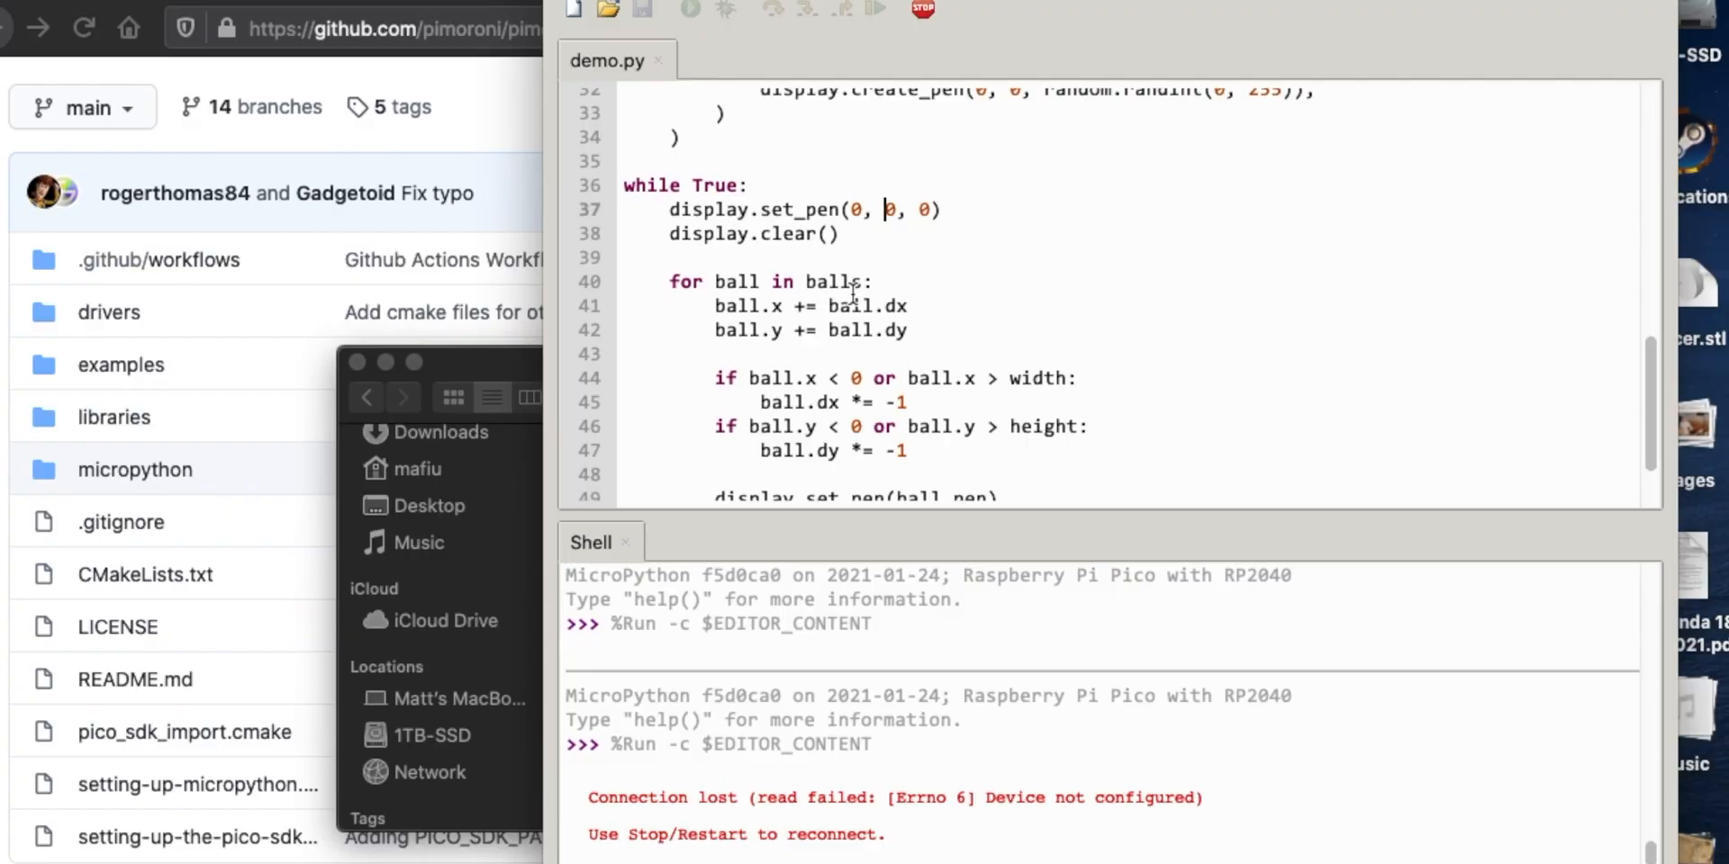
pyautogui.moveTo(634, 90)
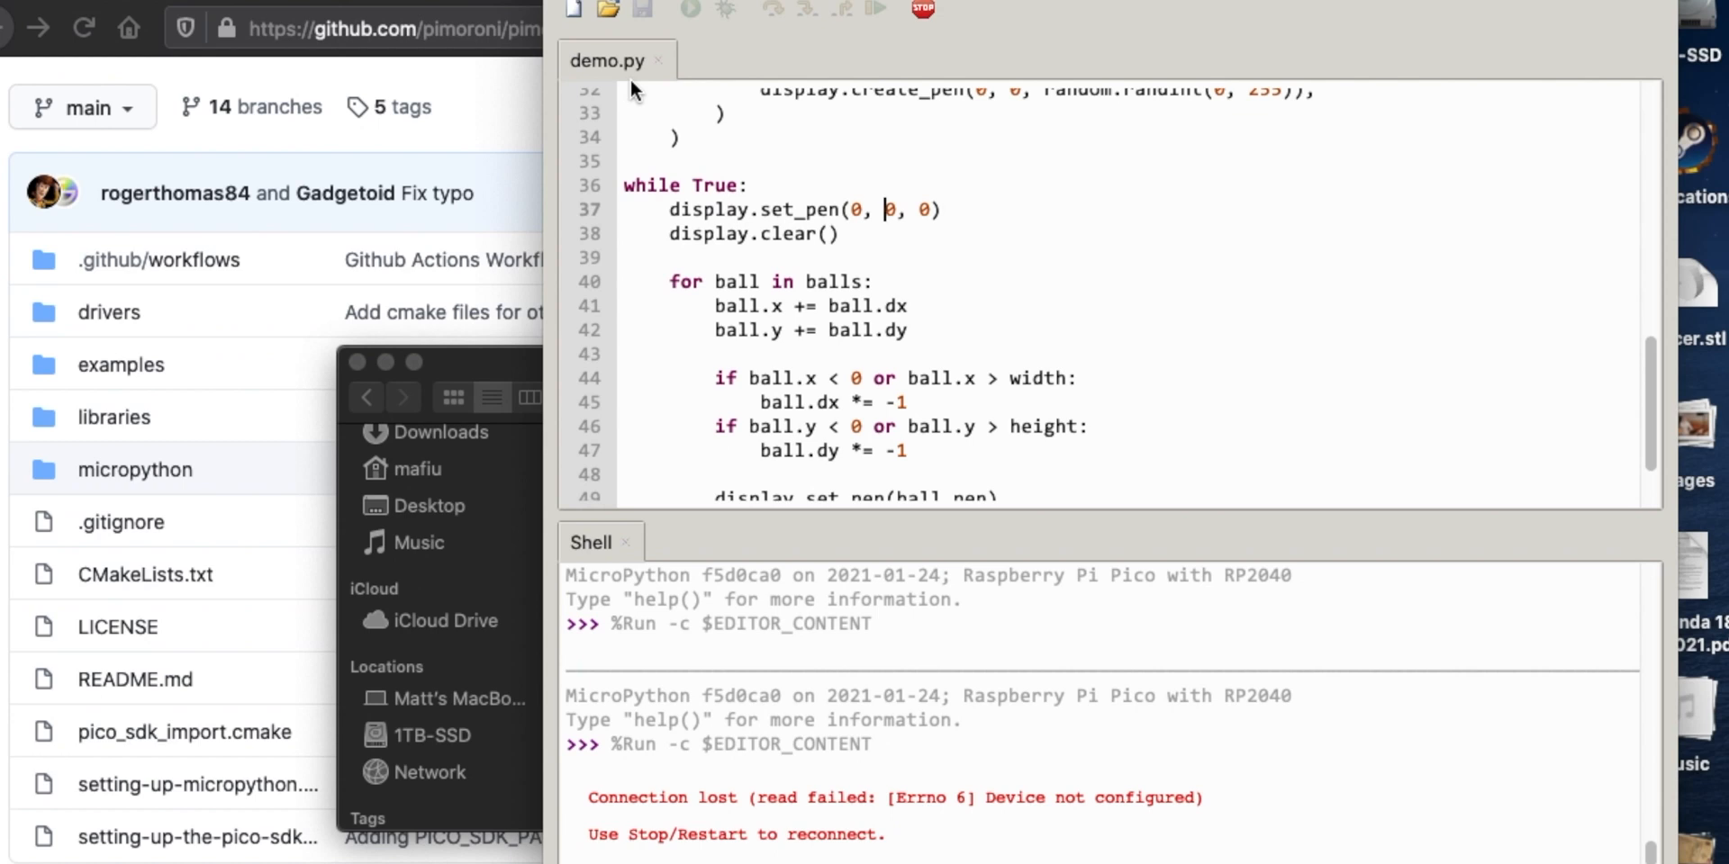